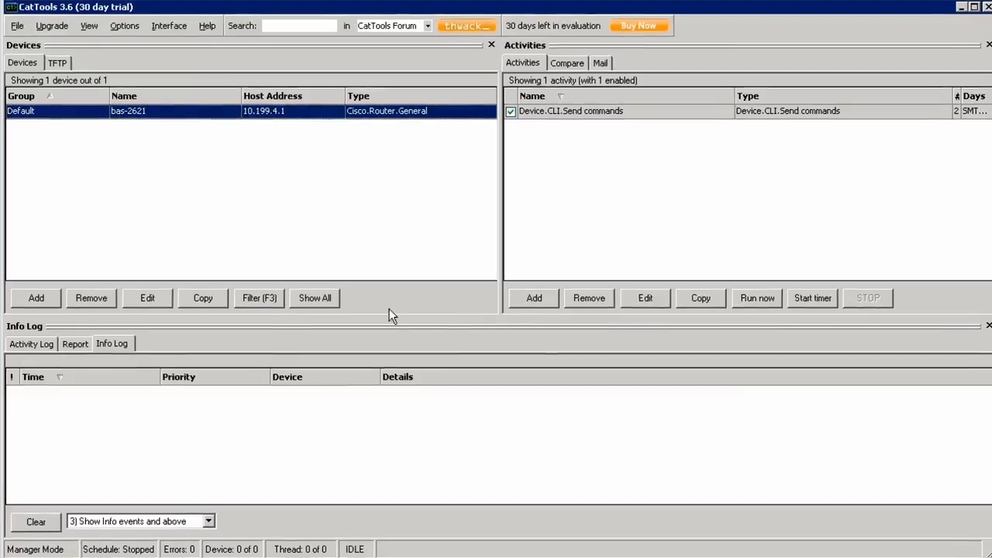
- Add device cai-3725 at 10.199.15.1 with a router model and AAA username/password, then save it
{"action": "left_click", "coordinate": [36, 297]}
{"action": "type", "text": "cai-3"}
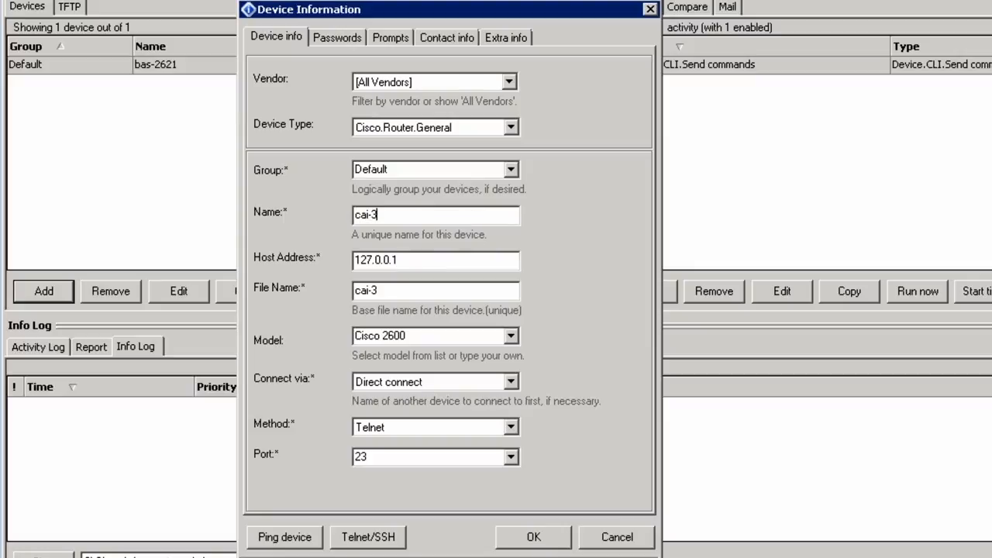
{"action": "type", "text": "725"}
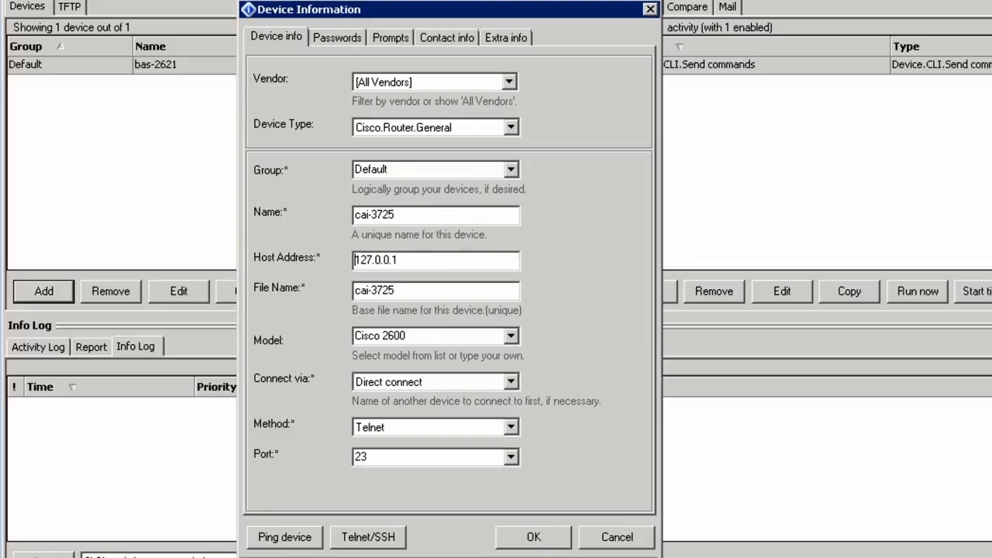
{"action": "type", "text": "10.199.15.1"}
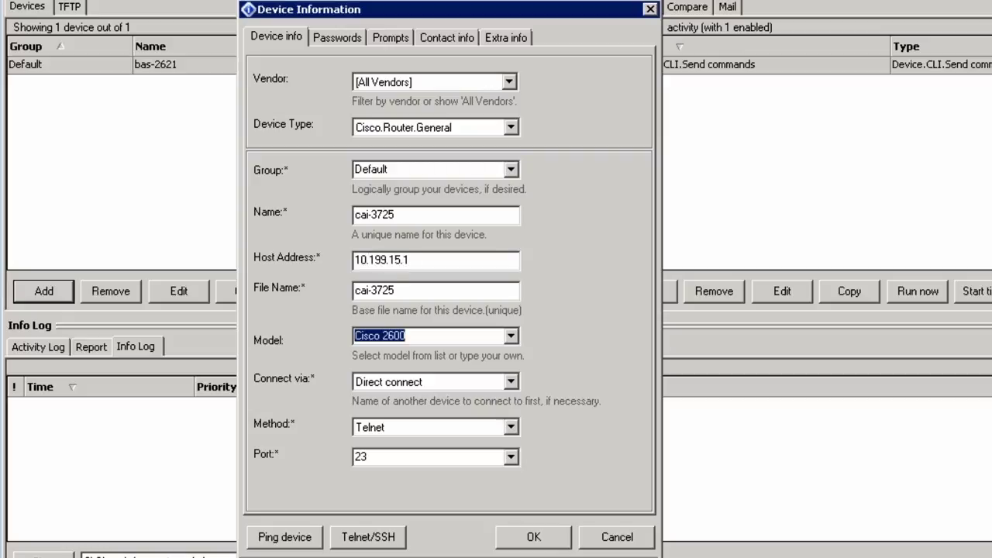
{"action": "left_click", "coordinate": [510, 334]}
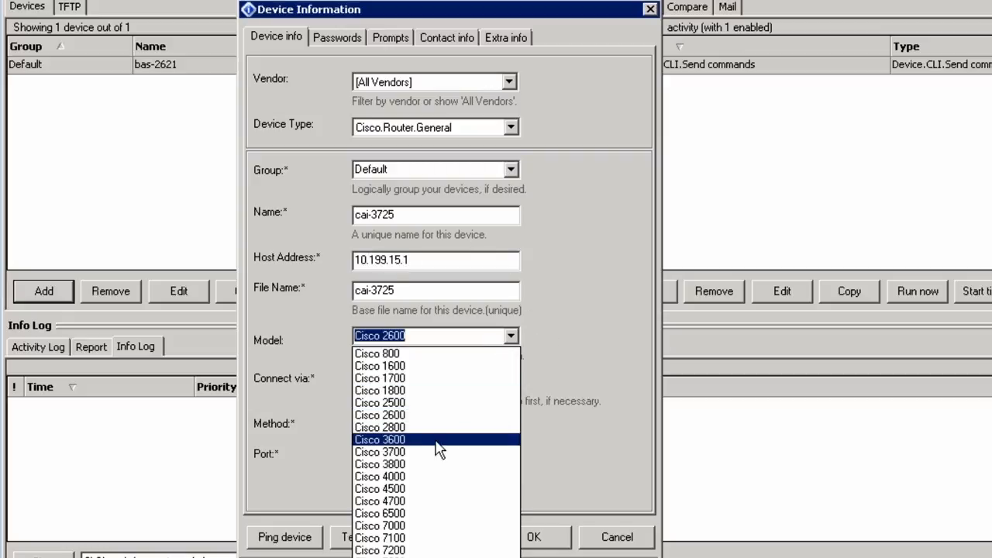
{"action": "left_click", "coordinate": [336, 37]}
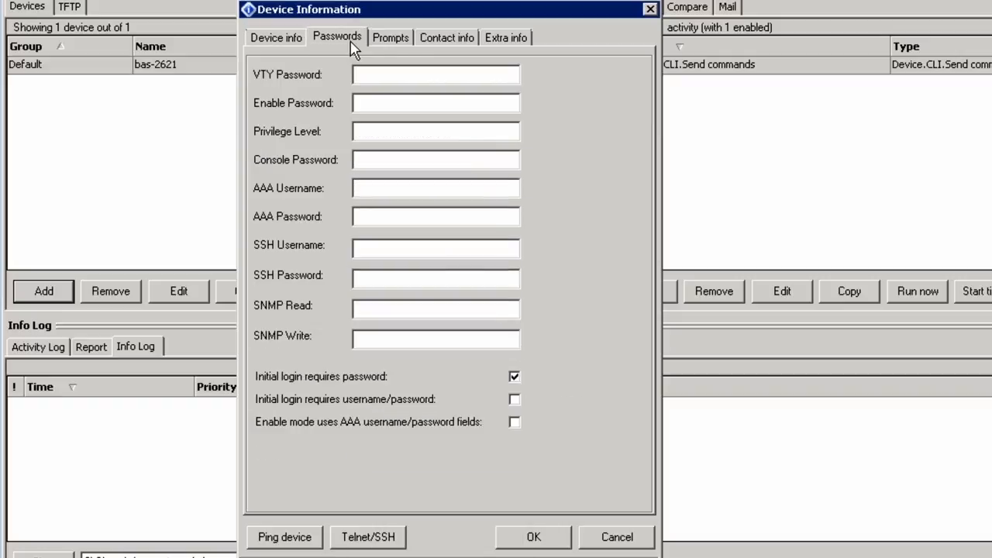
{"action": "type", "text": "se"}
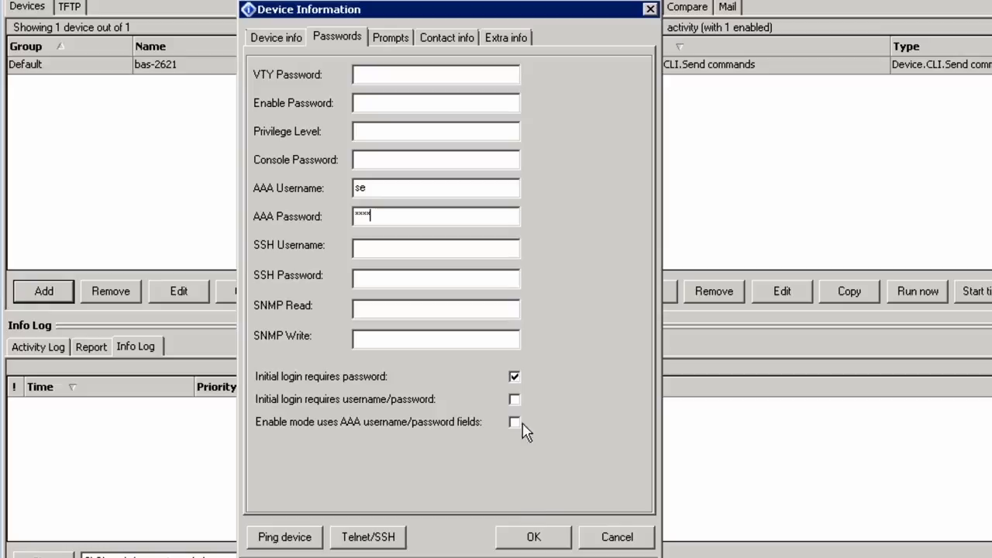
{"action": "left_click", "coordinate": [533, 536]}
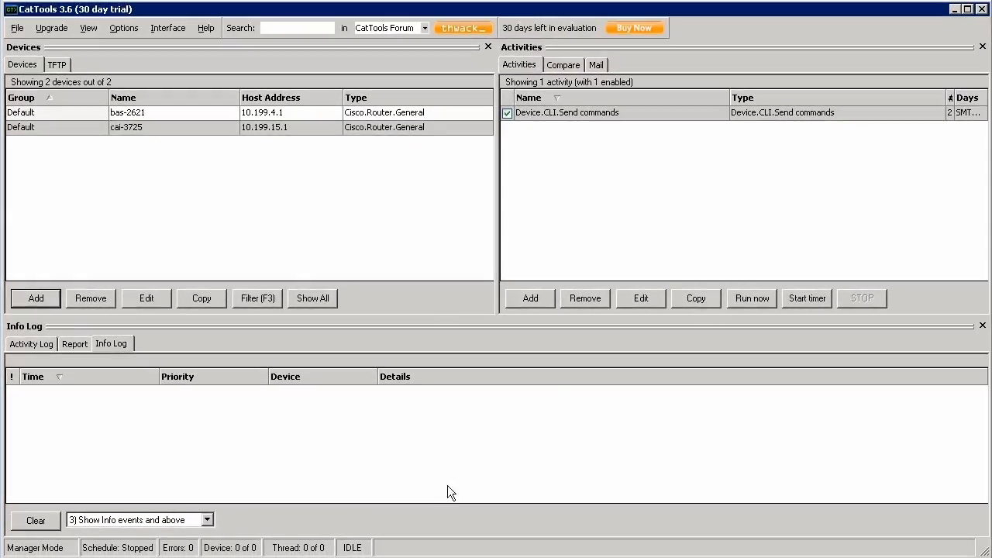
{"action": "mouse_move", "coordinate": [586, 260]}
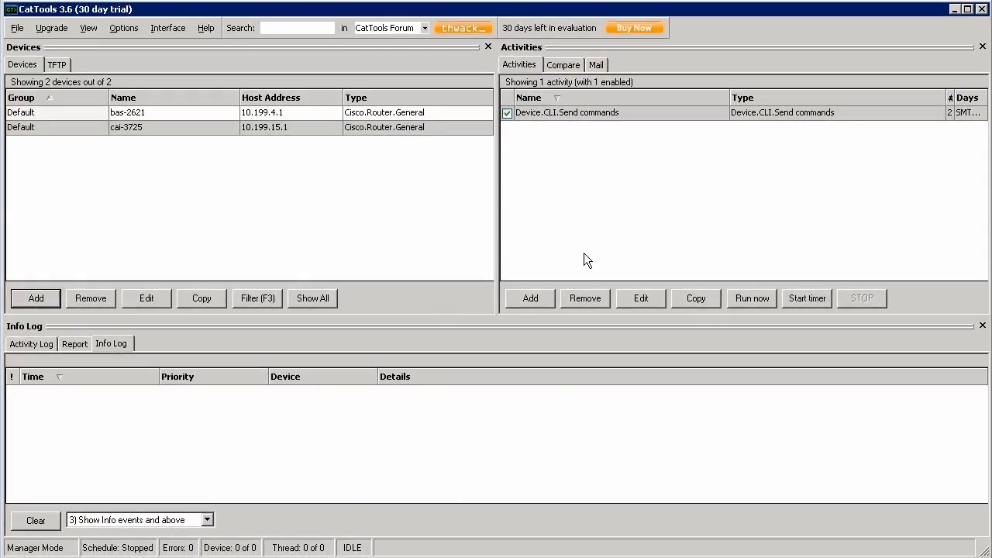
{"action": "mouse_move", "coordinate": [589, 239]}
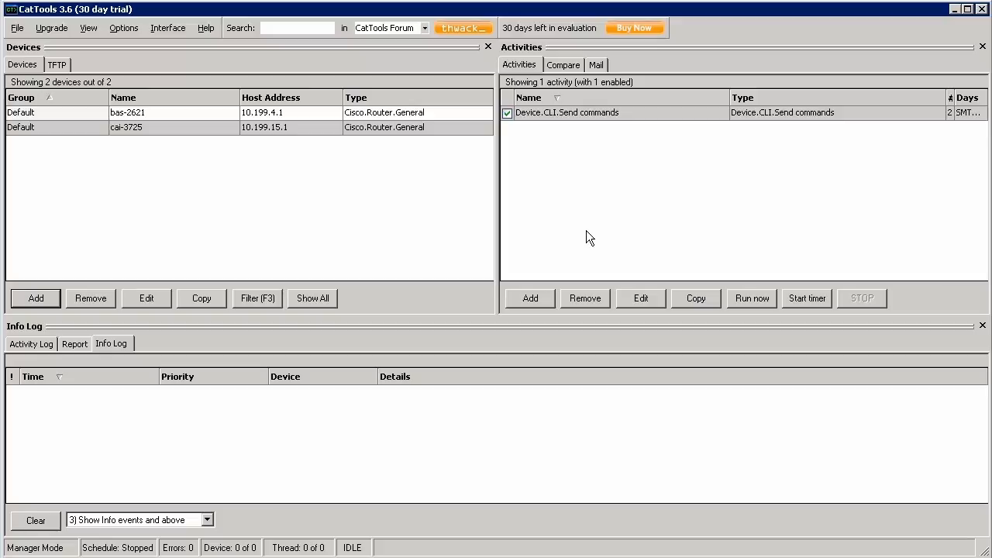
- Create a new activity of type Device.Backup.Running Config
{"action": "left_click", "coordinate": [530, 298]}
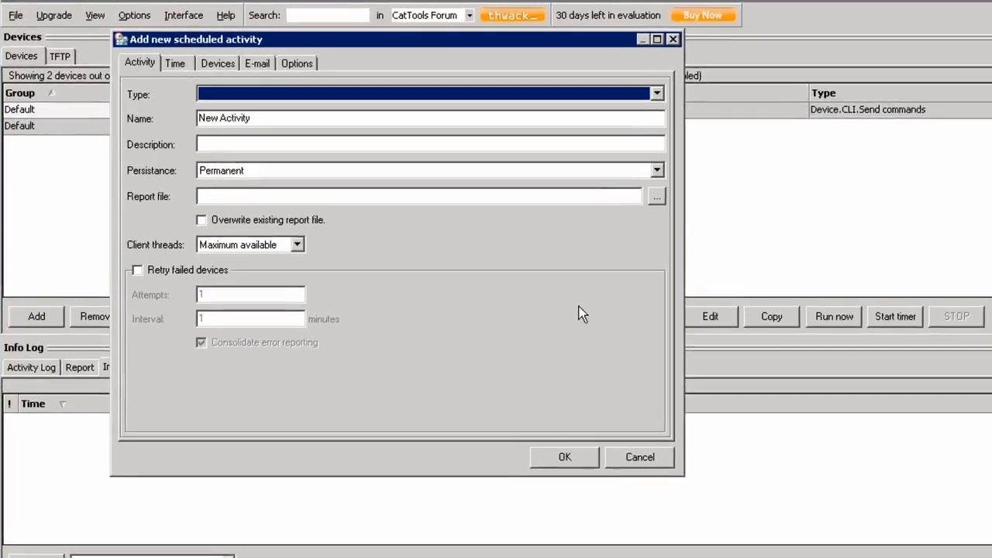
{"action": "left_click", "coordinate": [655, 93]}
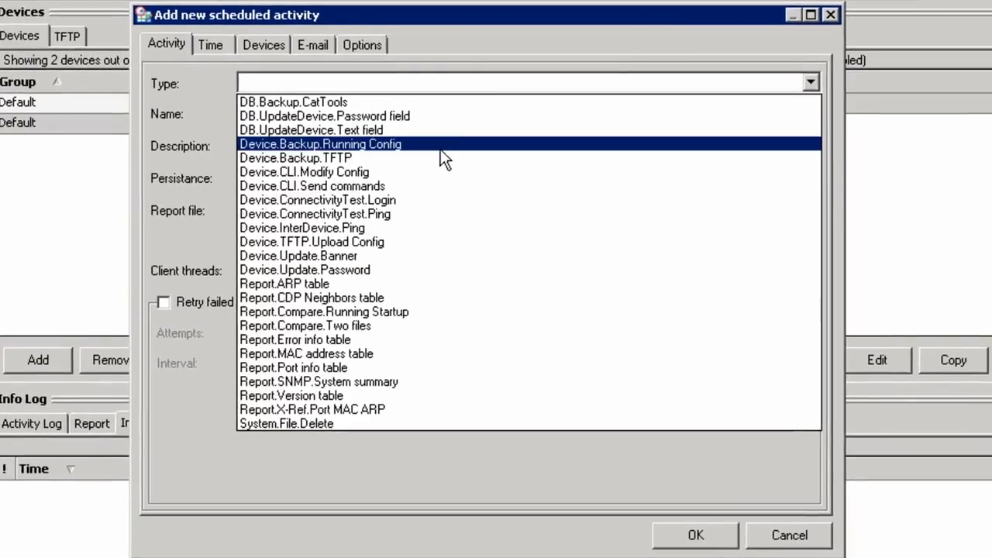
{"action": "left_click", "coordinate": [319, 144]}
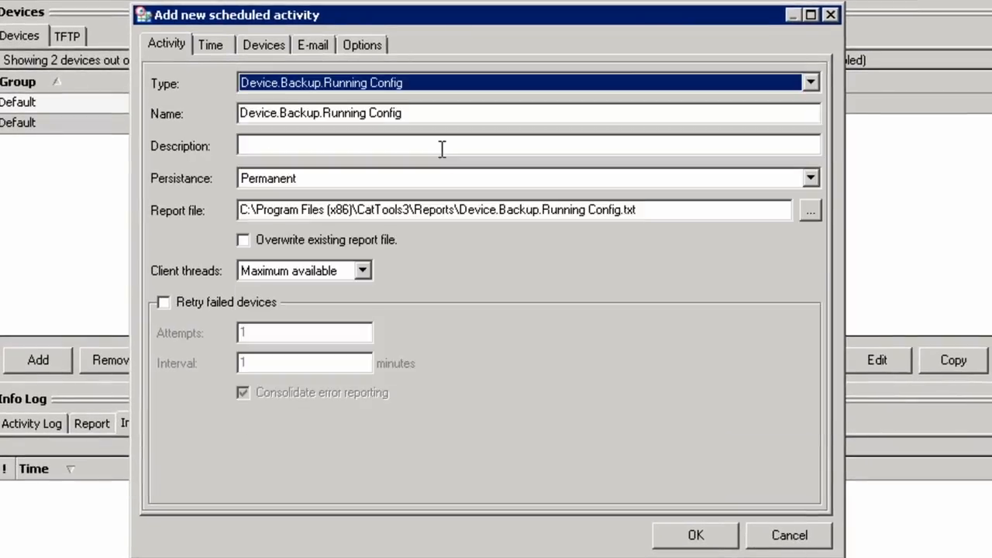
- Review the Time, Devices, E-mail and Options settings, targeting both routers bas-2621 and cai-3725
{"action": "left_click", "coordinate": [211, 43]}
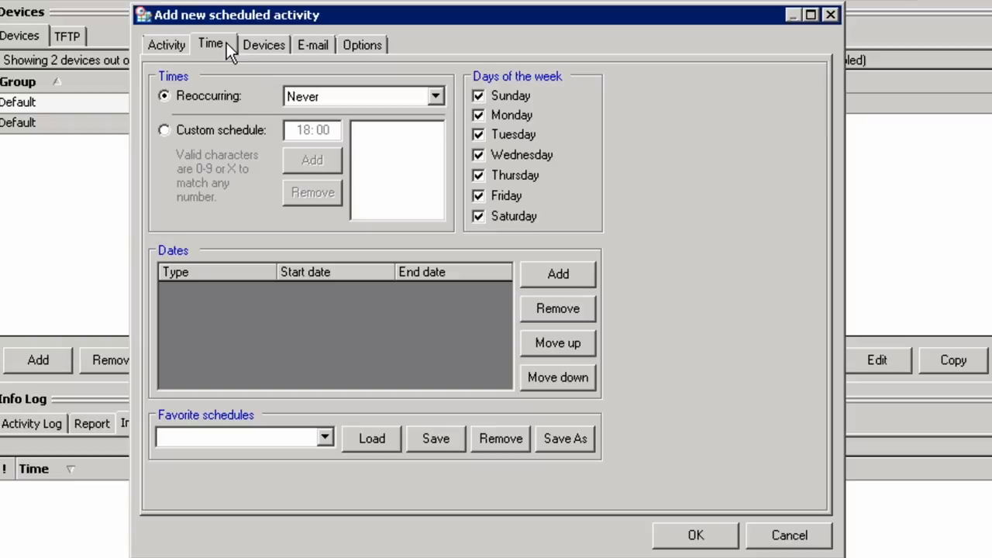
{"action": "left_click", "coordinate": [263, 44]}
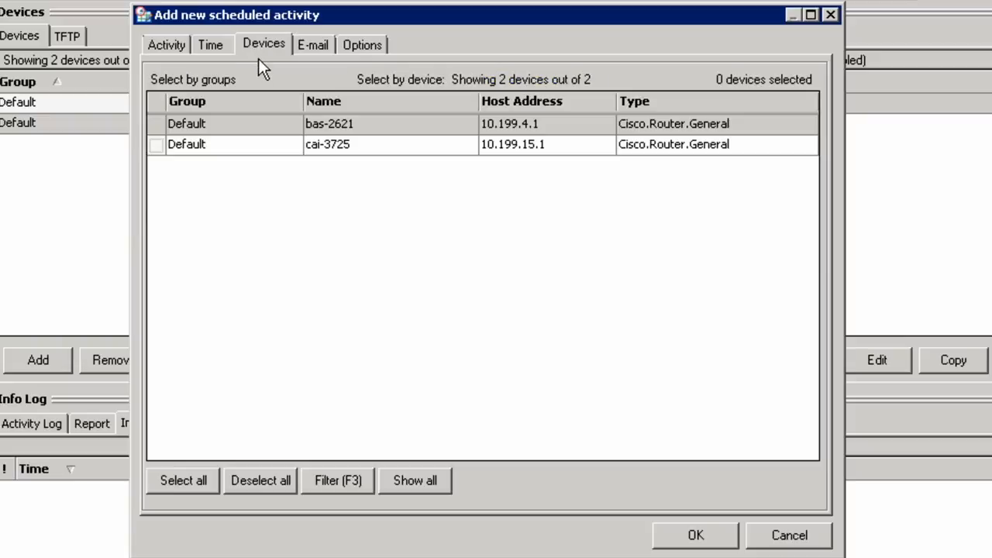
{"action": "mouse_move", "coordinate": [162, 131]}
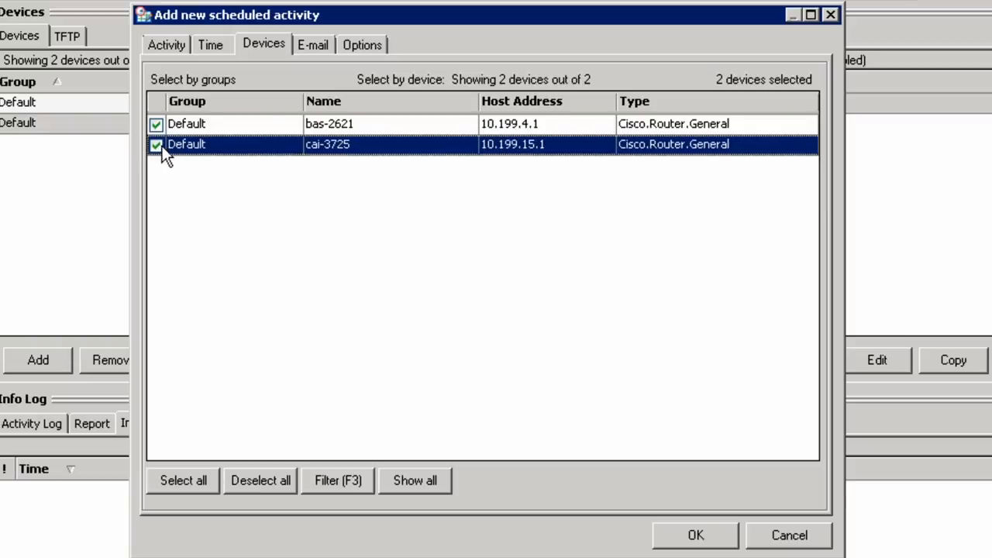
{"action": "left_click", "coordinate": [313, 43]}
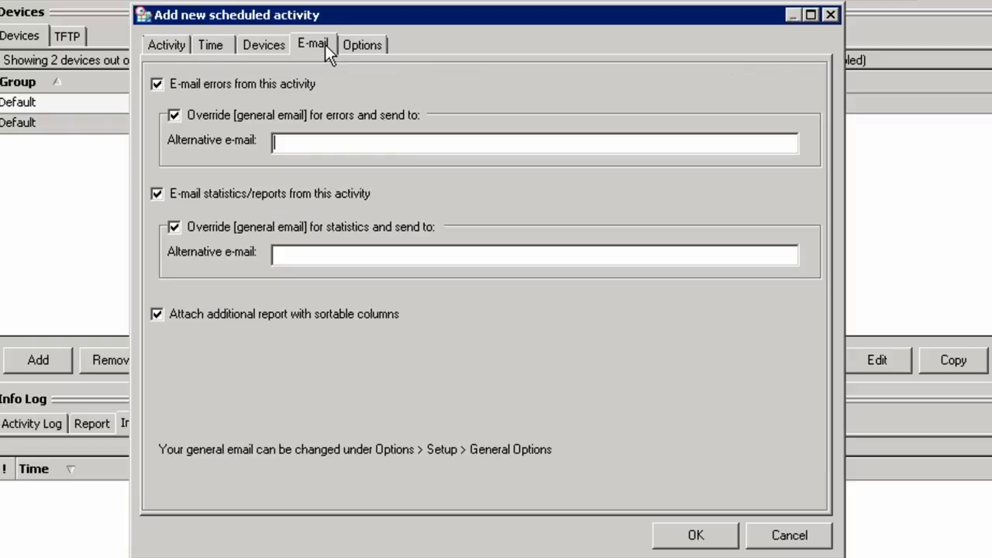
{"action": "mouse_move", "coordinate": [353, 54]}
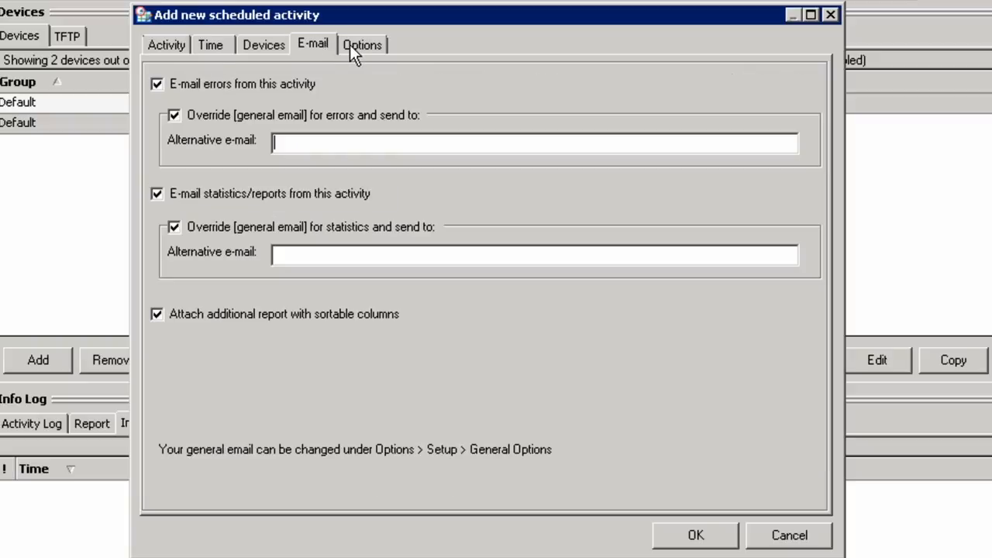
{"action": "left_click", "coordinate": [361, 43]}
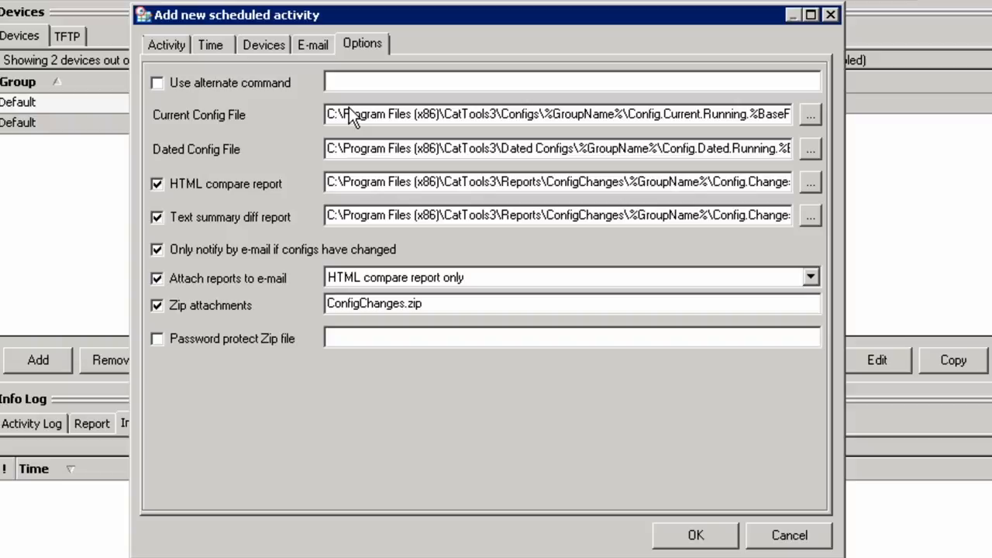
{"action": "mouse_move", "coordinate": [456, 121]}
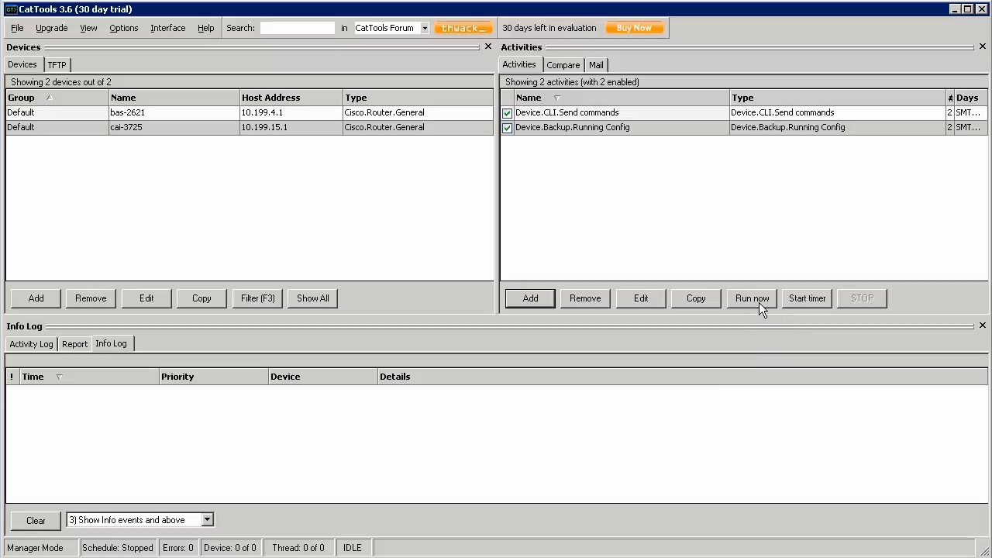
- Run the saved backup activity immediately
{"action": "left_click", "coordinate": [750, 297]}
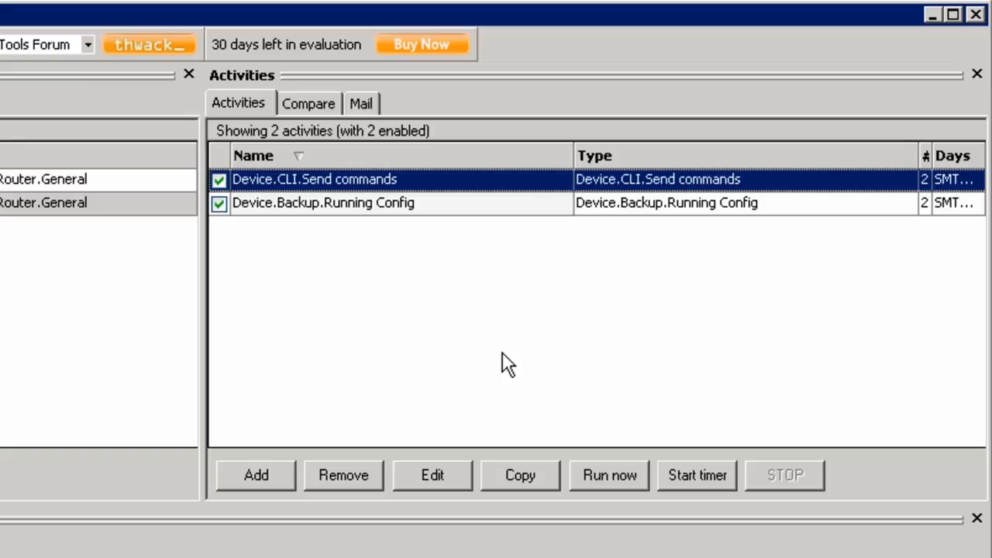
{"action": "mouse_move", "coordinate": [484, 208]}
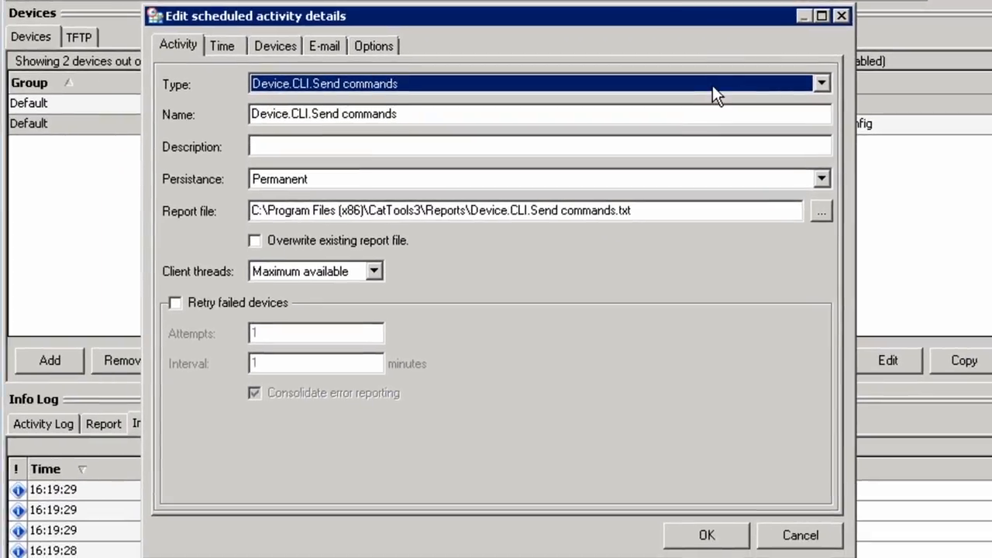
- Keep Device.CLI.Send commands as the type and review its Time, Devices and E-mail settings for bas-2621
{"action": "left_click", "coordinate": [820, 84]}
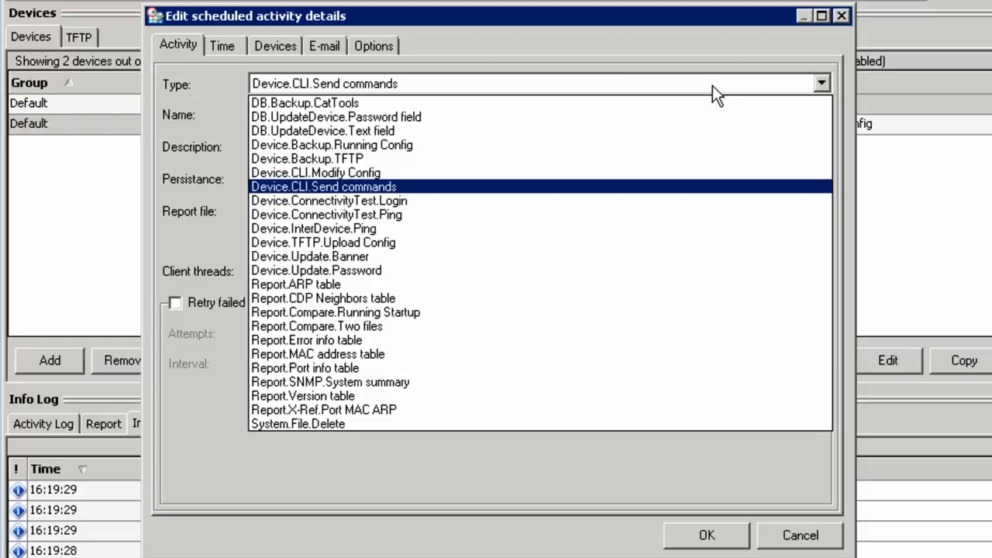
{"action": "left_click", "coordinate": [323, 186]}
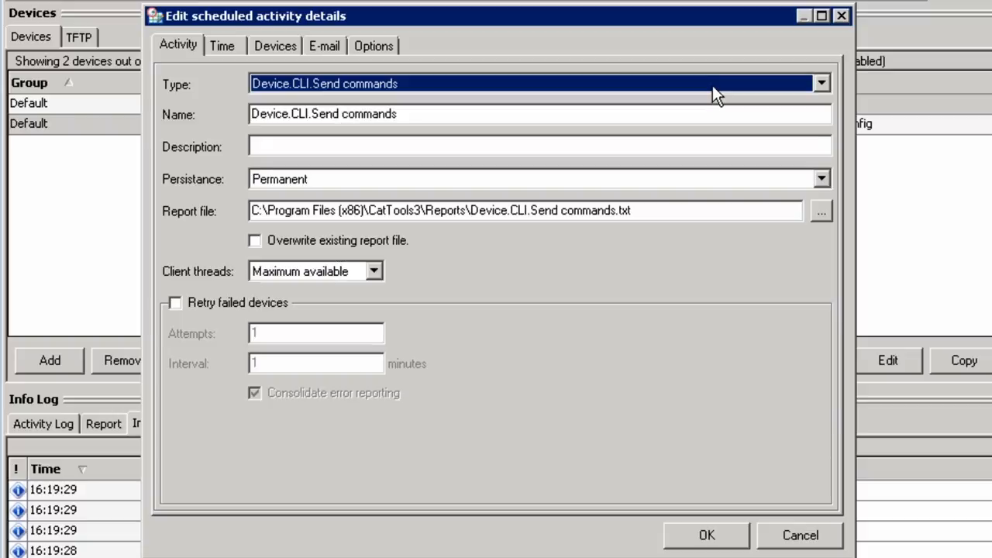
{"action": "mouse_move", "coordinate": [720, 101]}
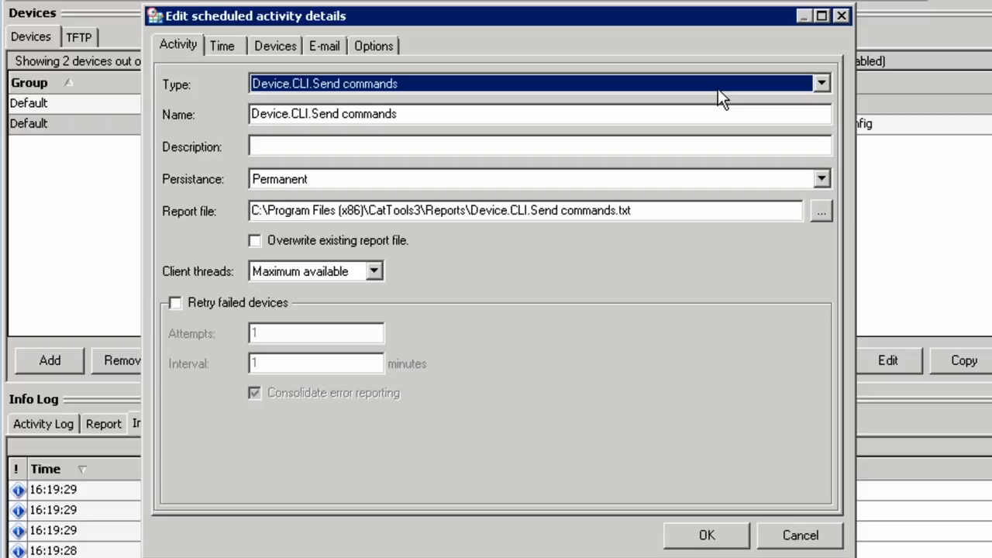
{"action": "left_click", "coordinate": [223, 45]}
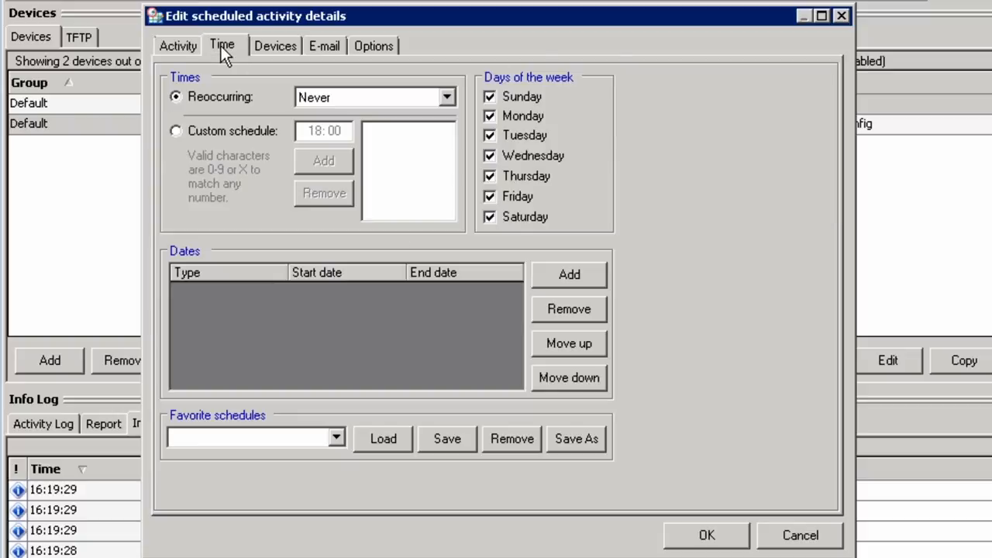
{"action": "left_click", "coordinate": [275, 46]}
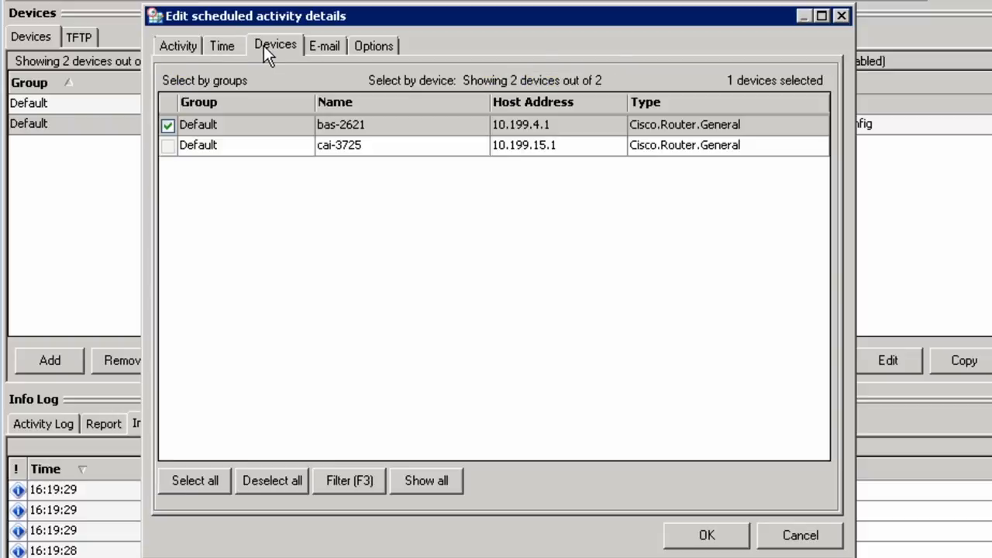
{"action": "left_click", "coordinate": [324, 46]}
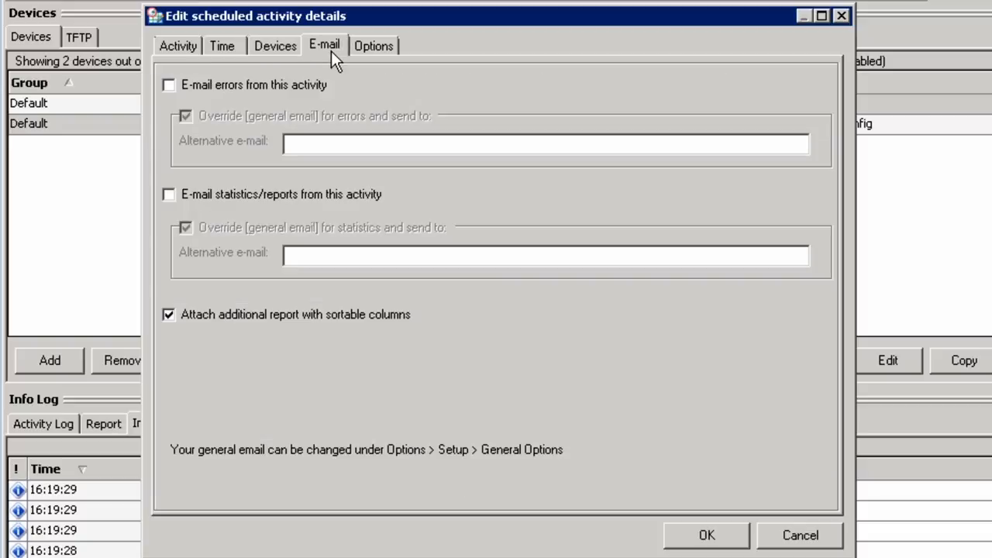
- Set the commands sent to the device to 'sho ver' and save the activity
{"action": "left_click", "coordinate": [373, 45]}
{"action": "type", "text": "sho ver"}
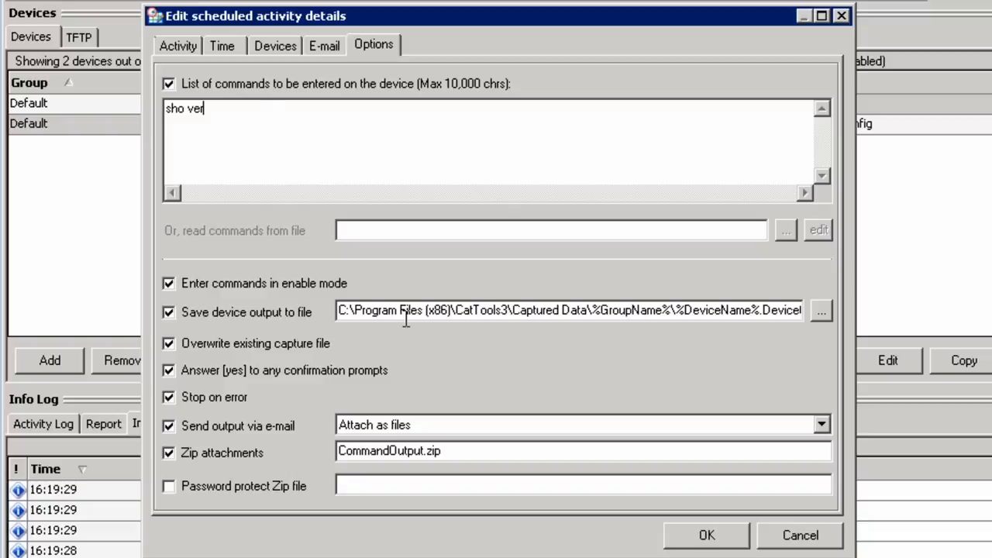
{"action": "mouse_move", "coordinate": [669, 318]}
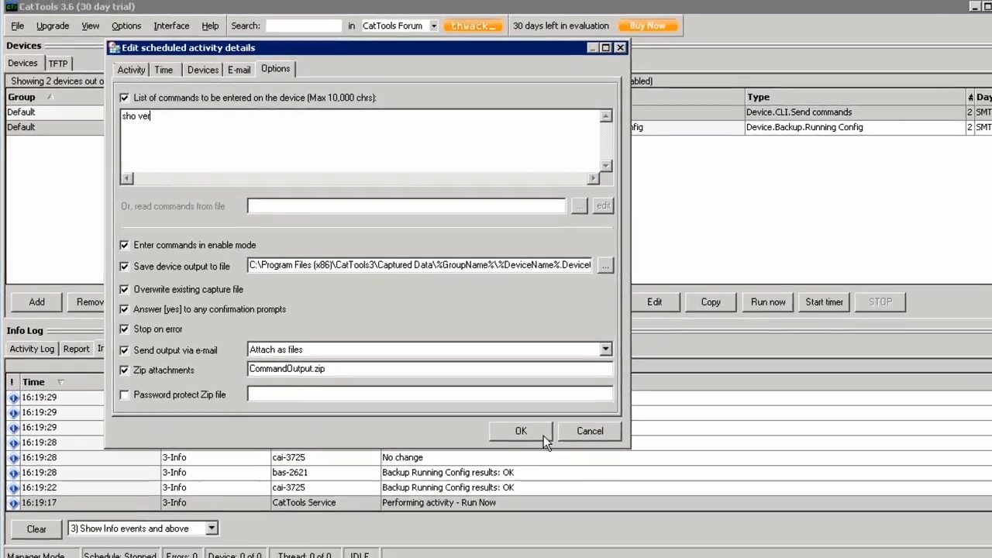
{"action": "left_click", "coordinate": [520, 430]}
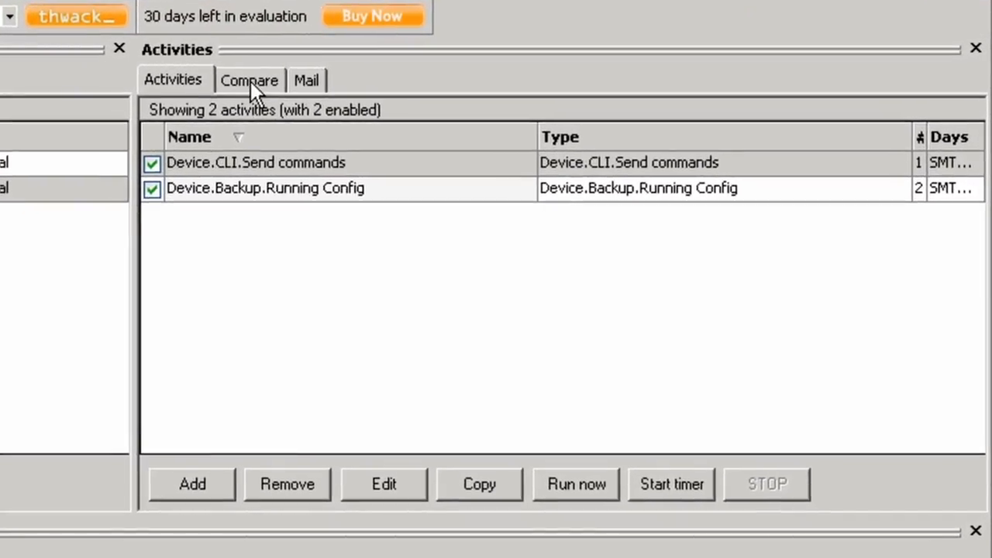
- Compare the bas-2621 and cai-3725 config files side by side in the Compare view
{"action": "left_click", "coordinate": [248, 81]}
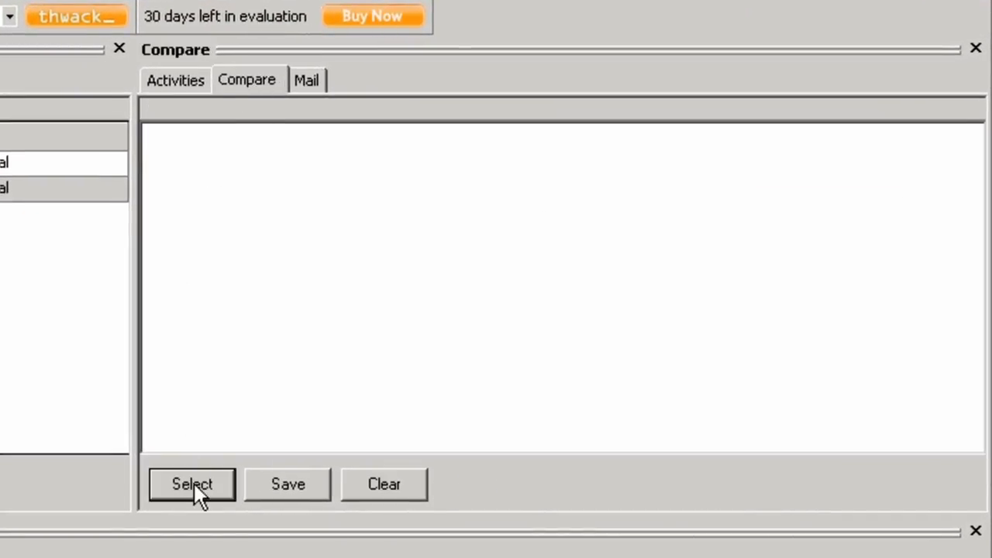
{"action": "left_click", "coordinate": [192, 483]}
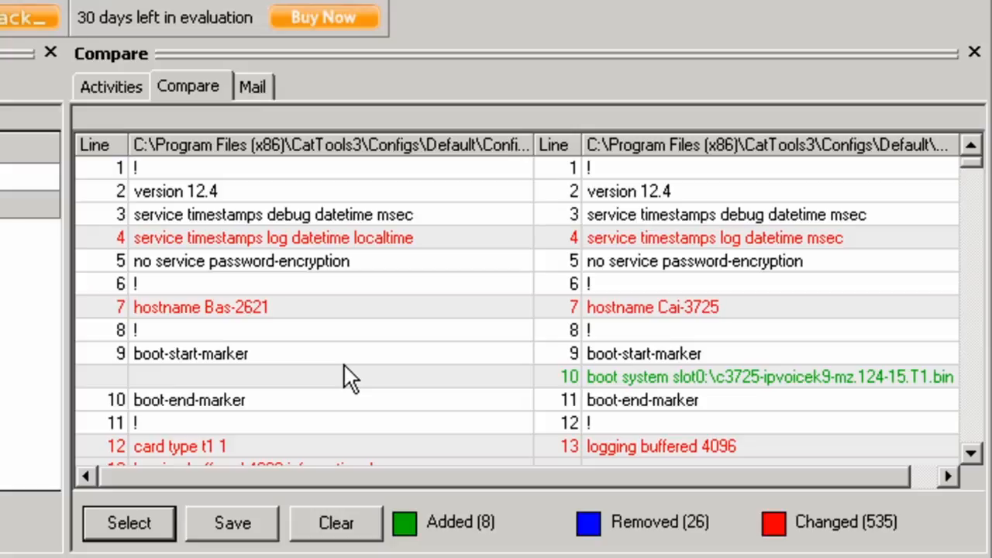
{"action": "mouse_move", "coordinate": [347, 378]}
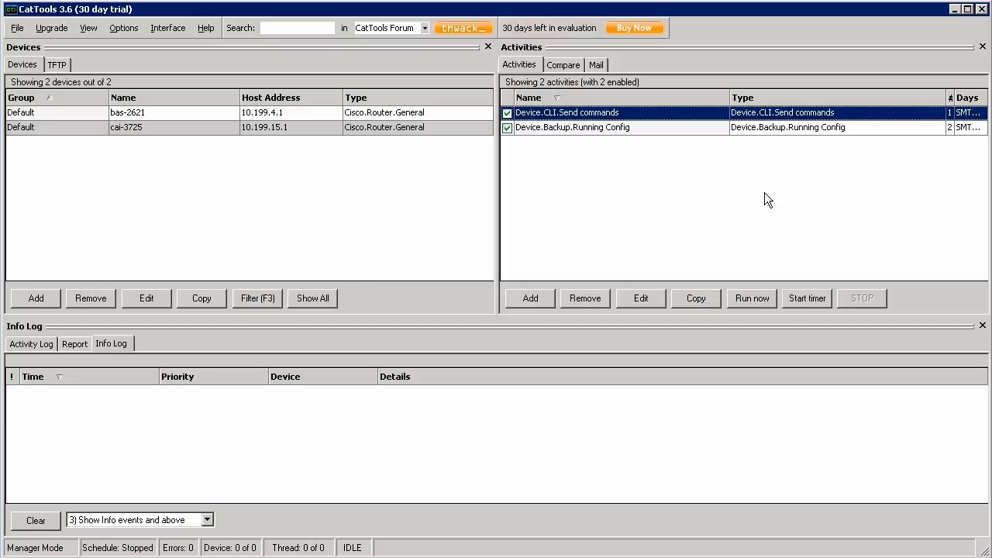
- Add a Report.ARP table activity for bas-2621, save it and run it now
{"action": "left_click", "coordinate": [529, 297]}
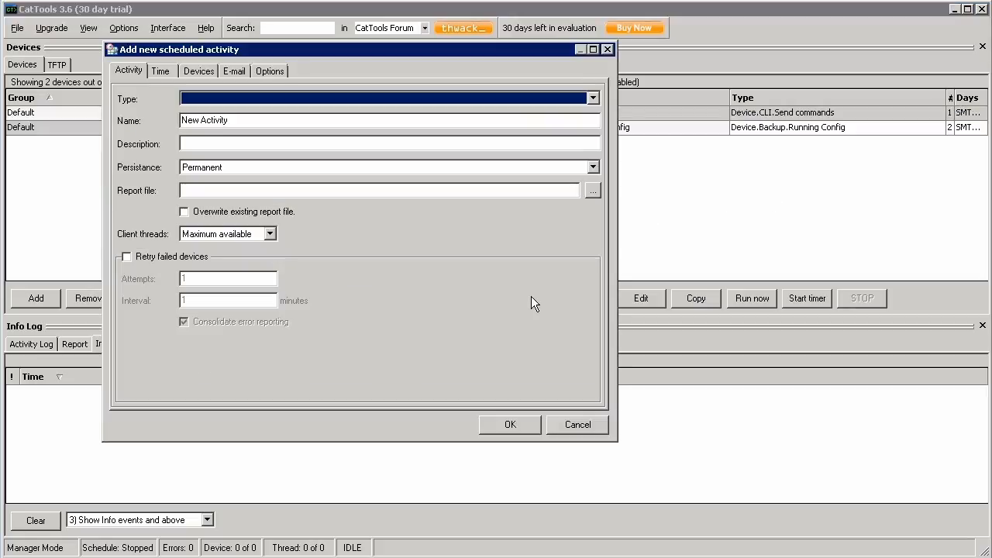
{"action": "left_click", "coordinate": [592, 98]}
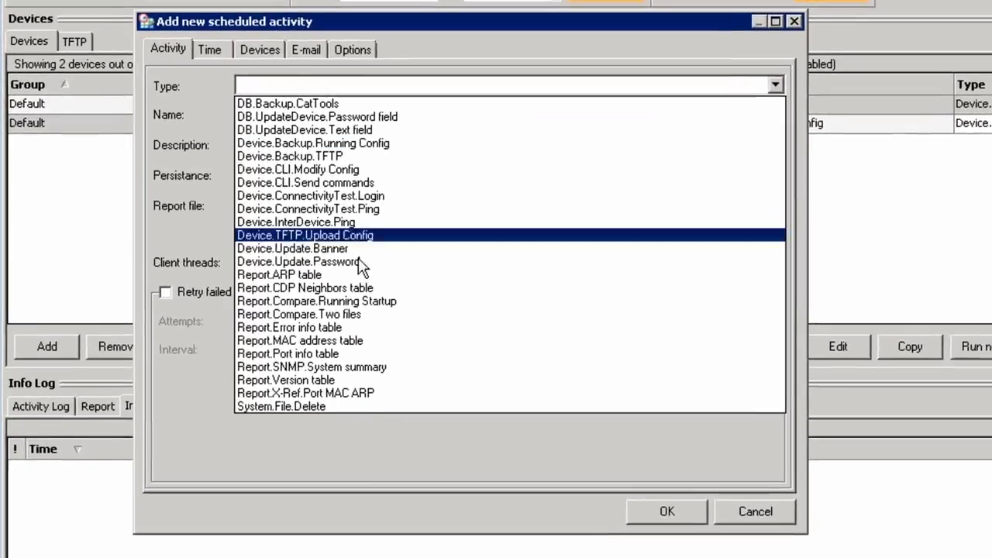
{"action": "left_click", "coordinate": [279, 274]}
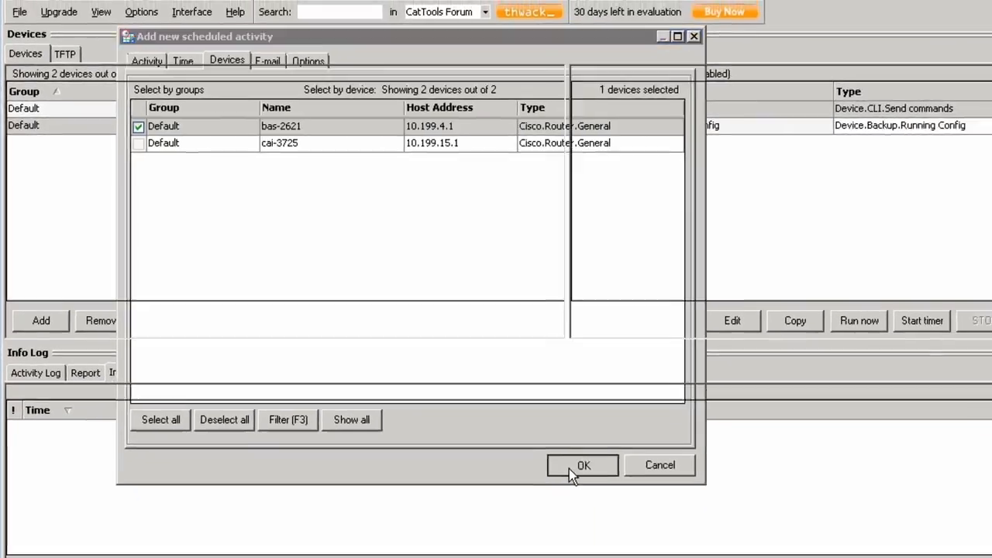
{"action": "left_click", "coordinate": [582, 465]}
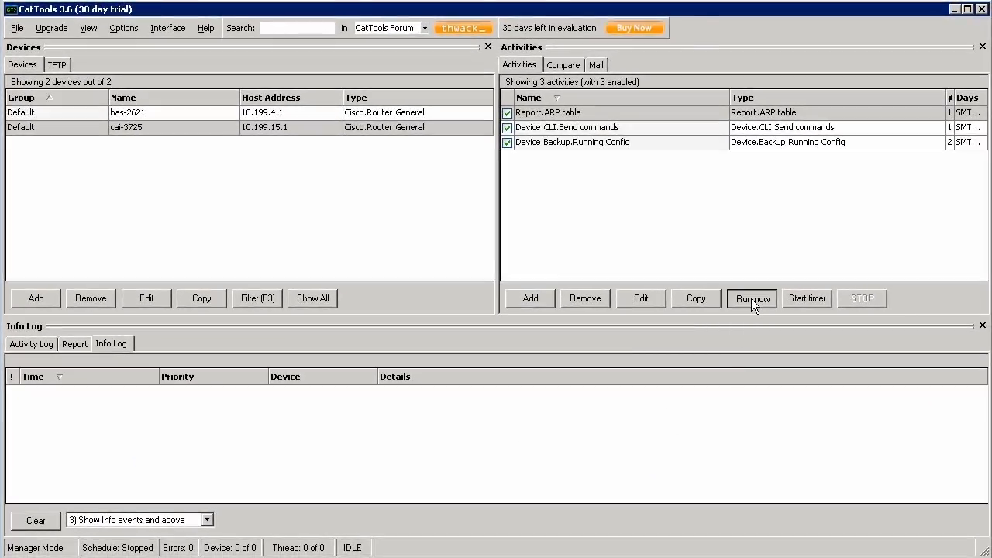
{"action": "left_click", "coordinate": [750, 298]}
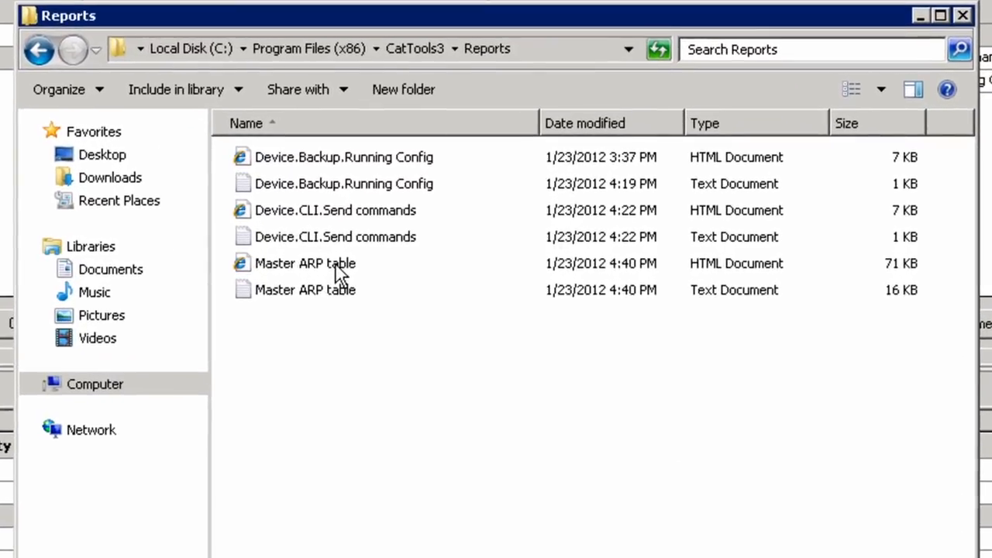
- Open the Master ARP table HTML report from the CatTools3 Reports folder in Internet Explorer
{"action": "double_click", "coordinate": [305, 263]}
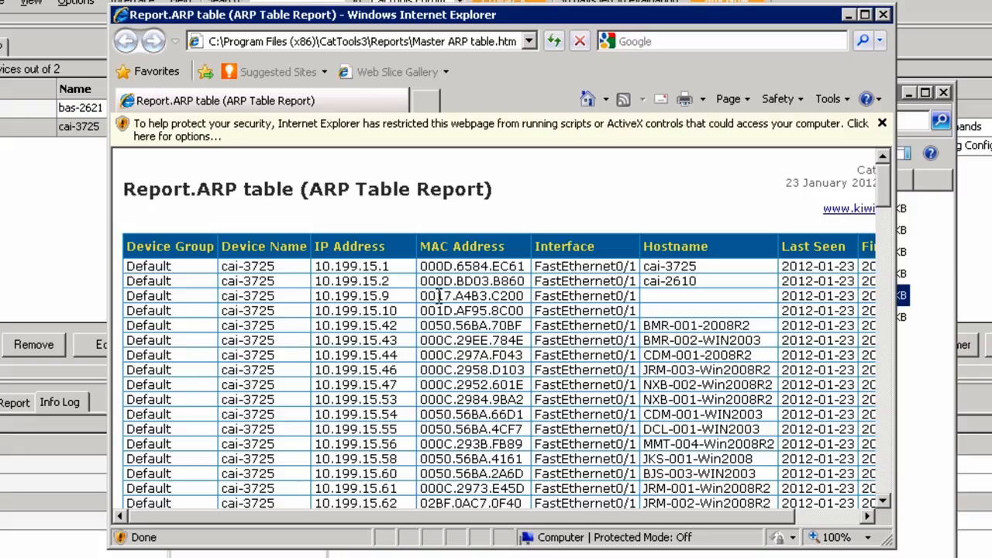